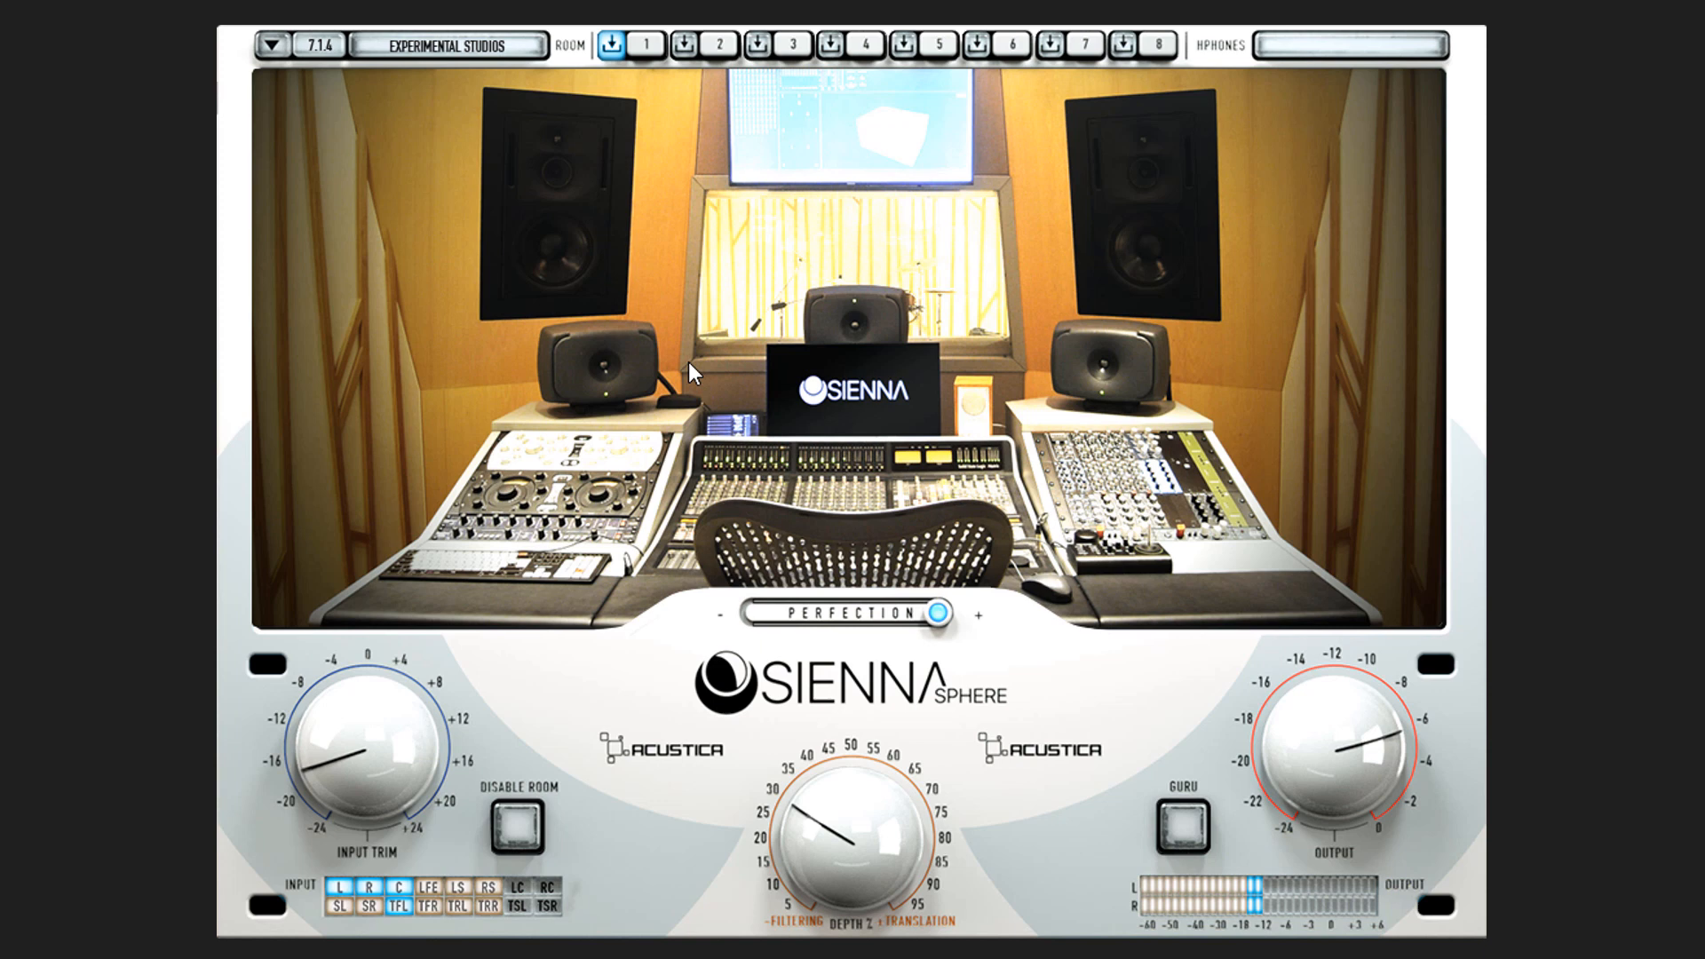
# - Open the speaker-format preset list to browse the 7.1.4 and 7.1.6 conversion presets
pyautogui.click(271, 45)
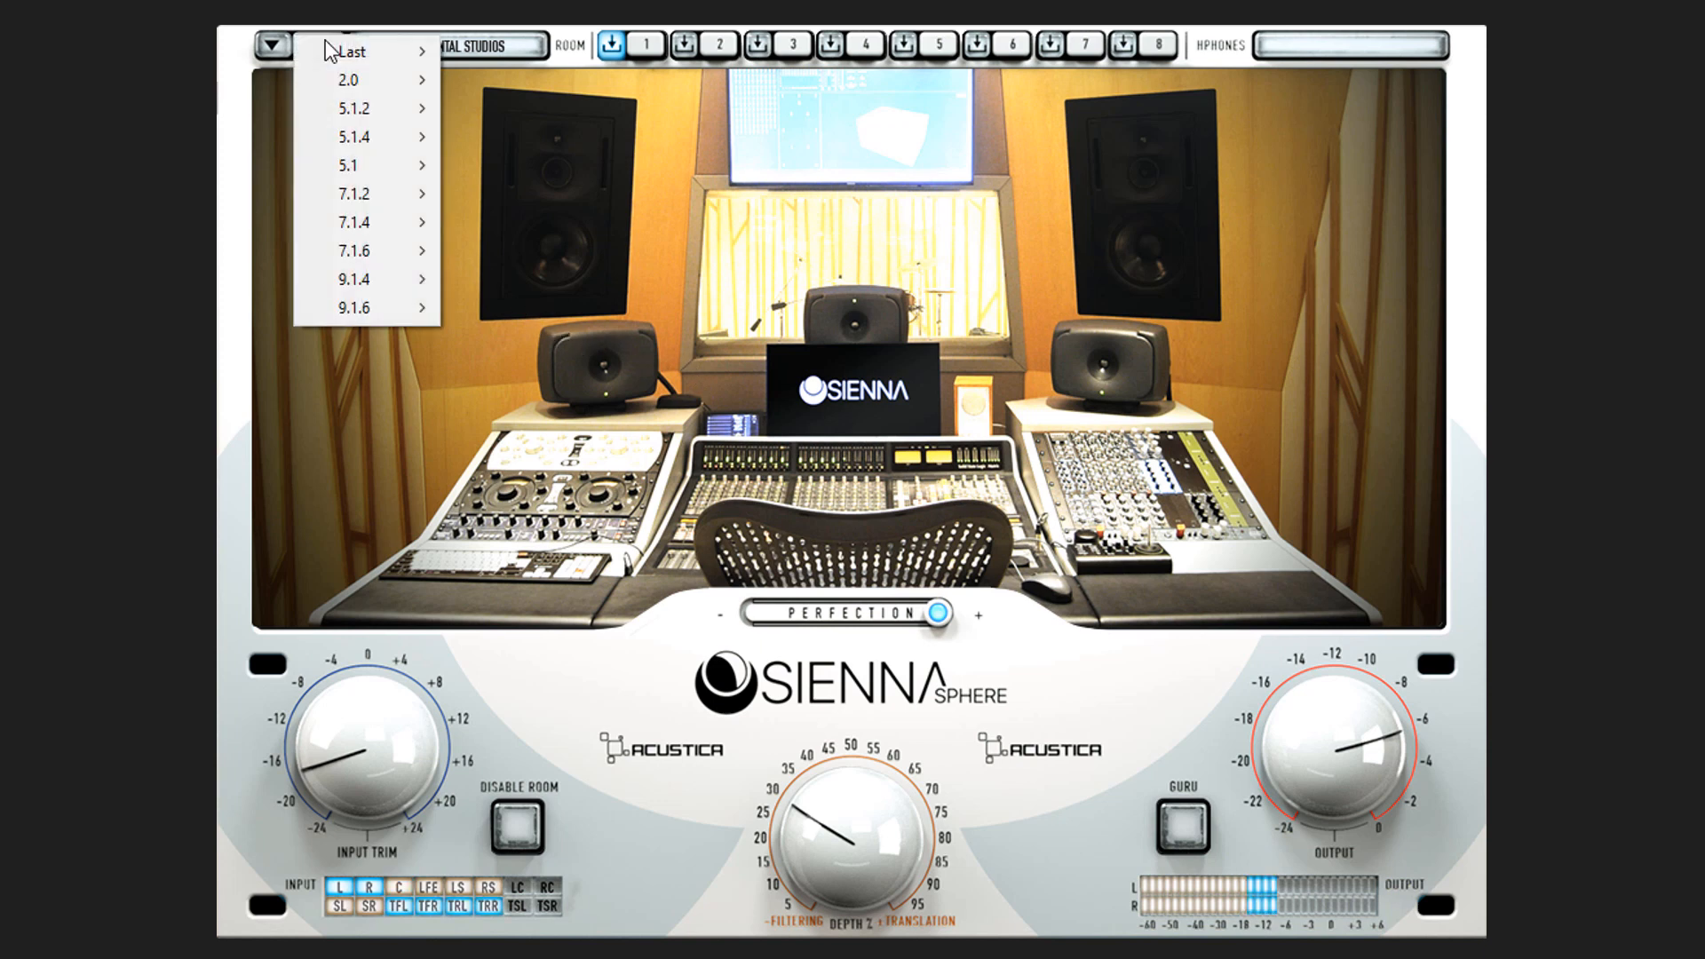
pyautogui.moveTo(369, 223)
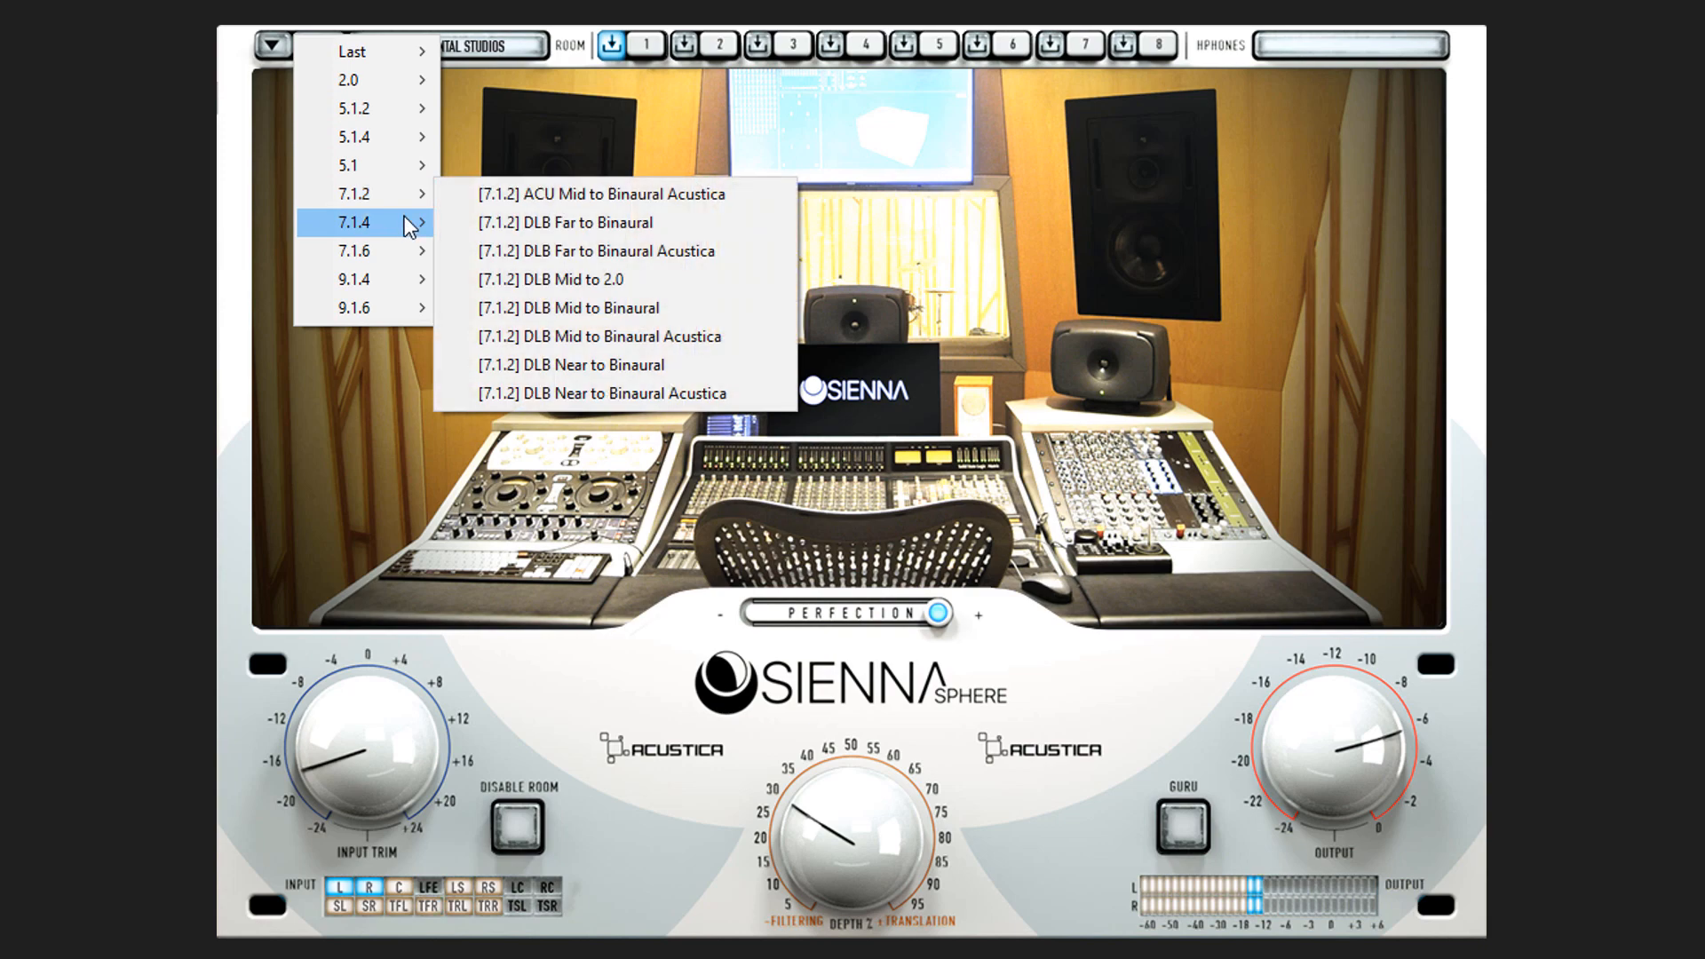
pyautogui.moveTo(354, 251)
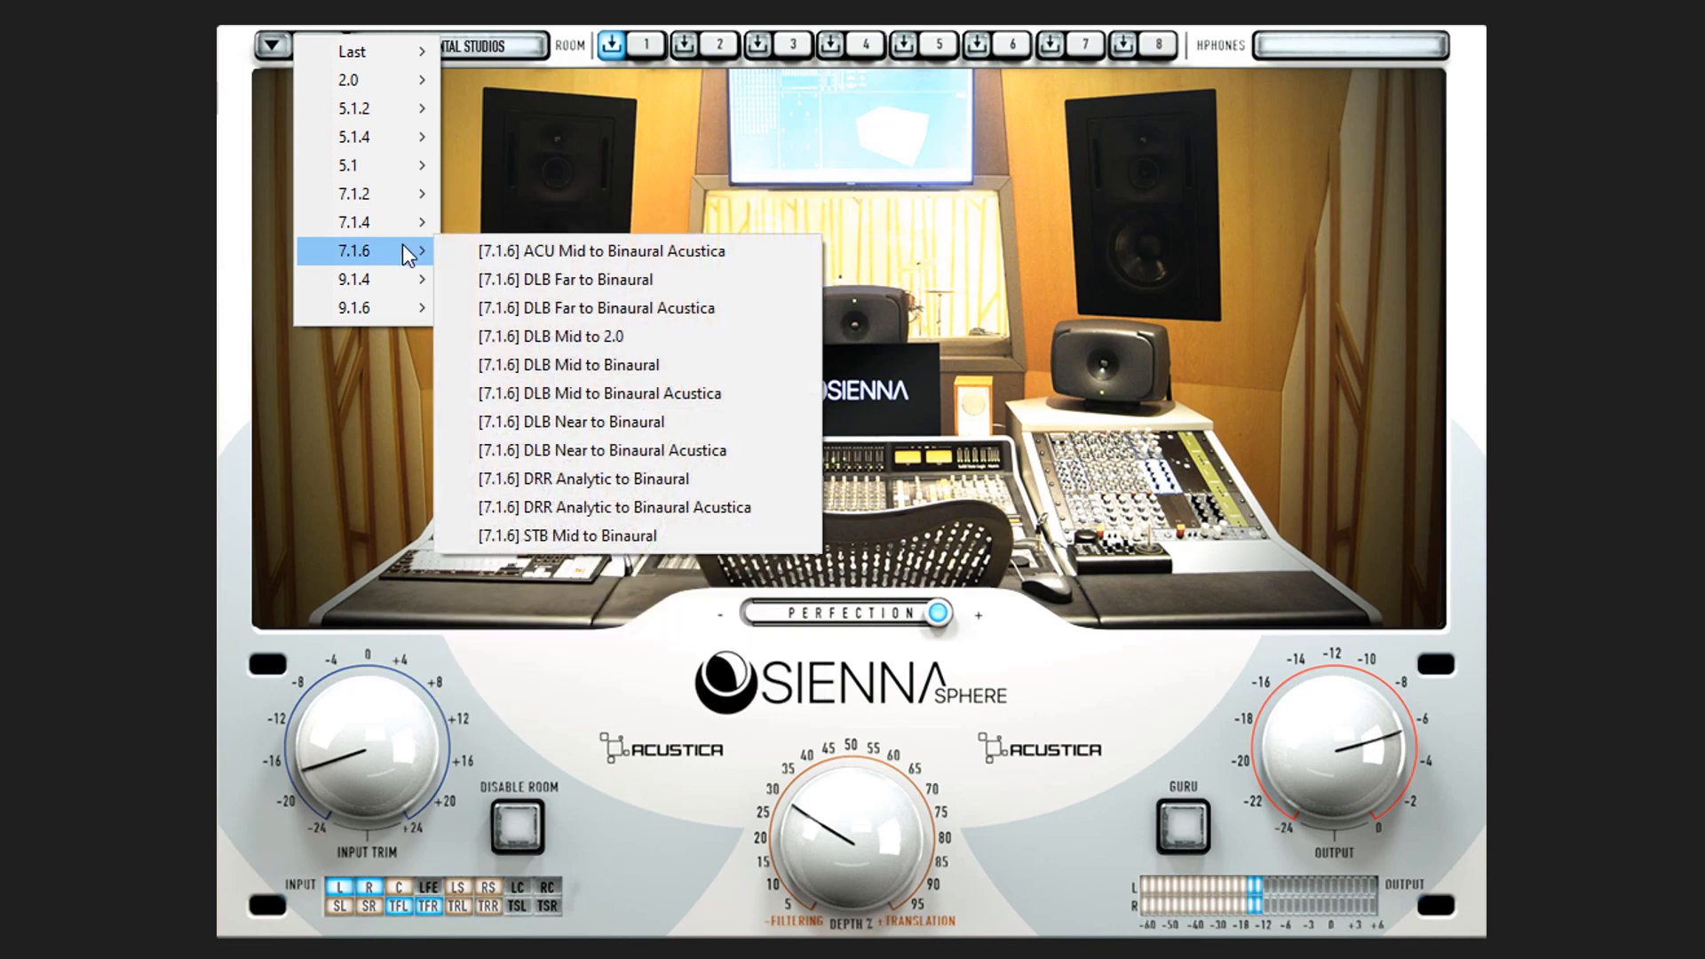
pyautogui.moveTo(363, 308)
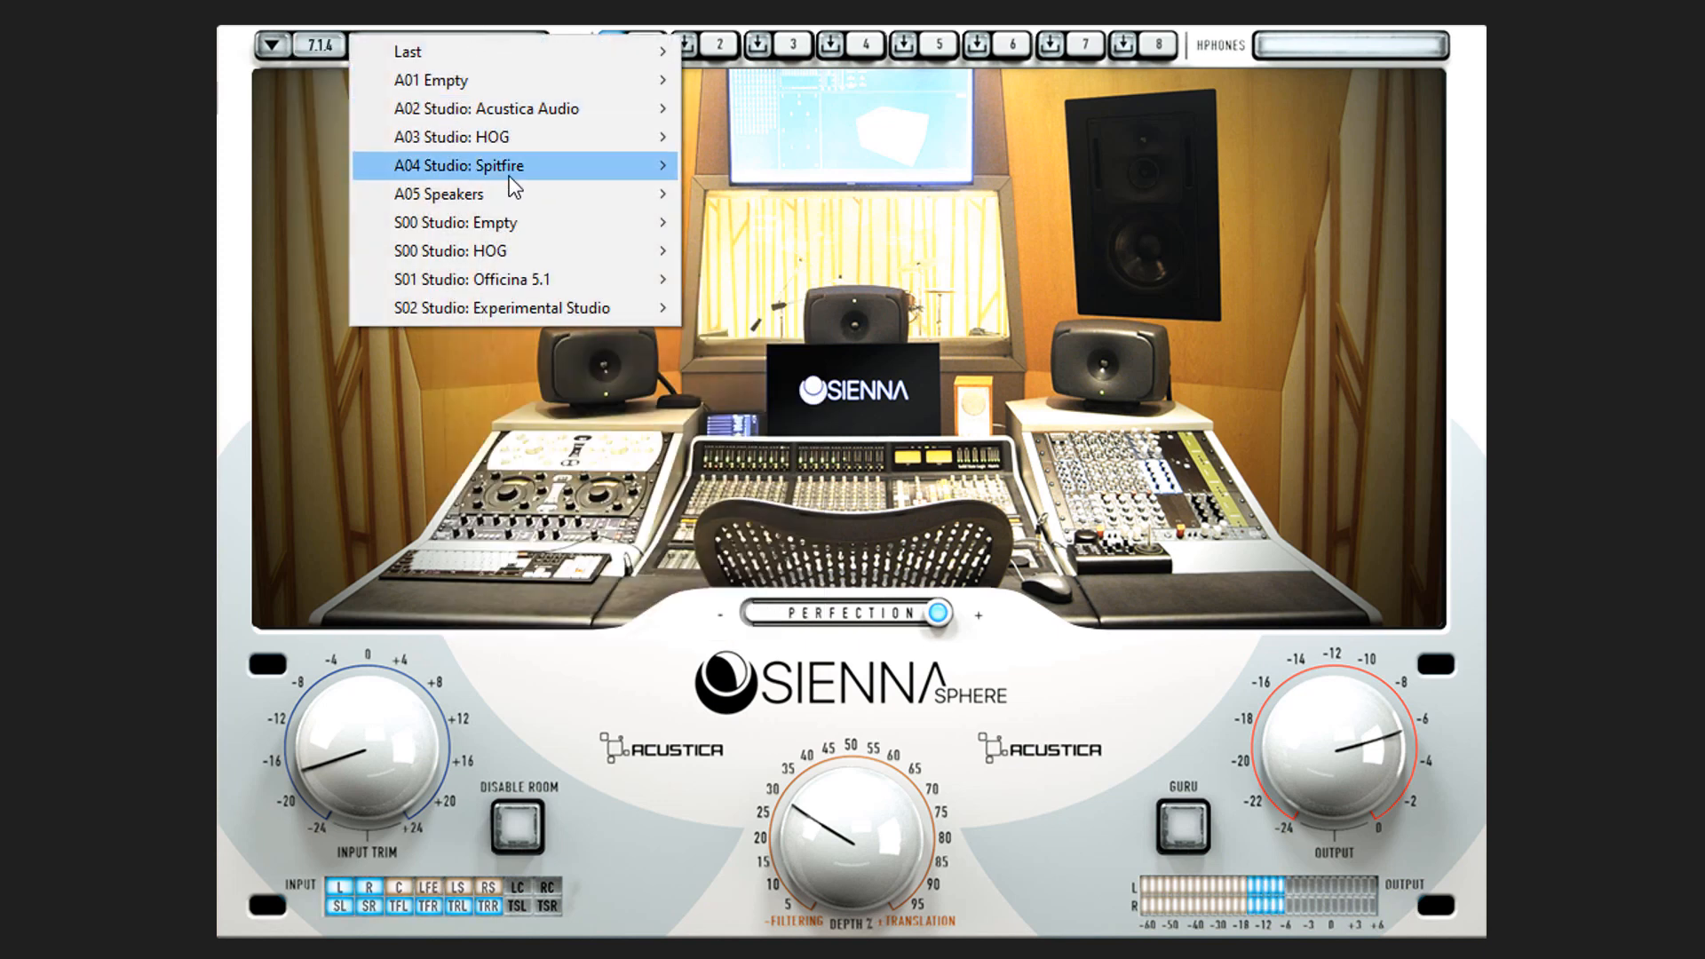
pyautogui.moveTo(511, 278)
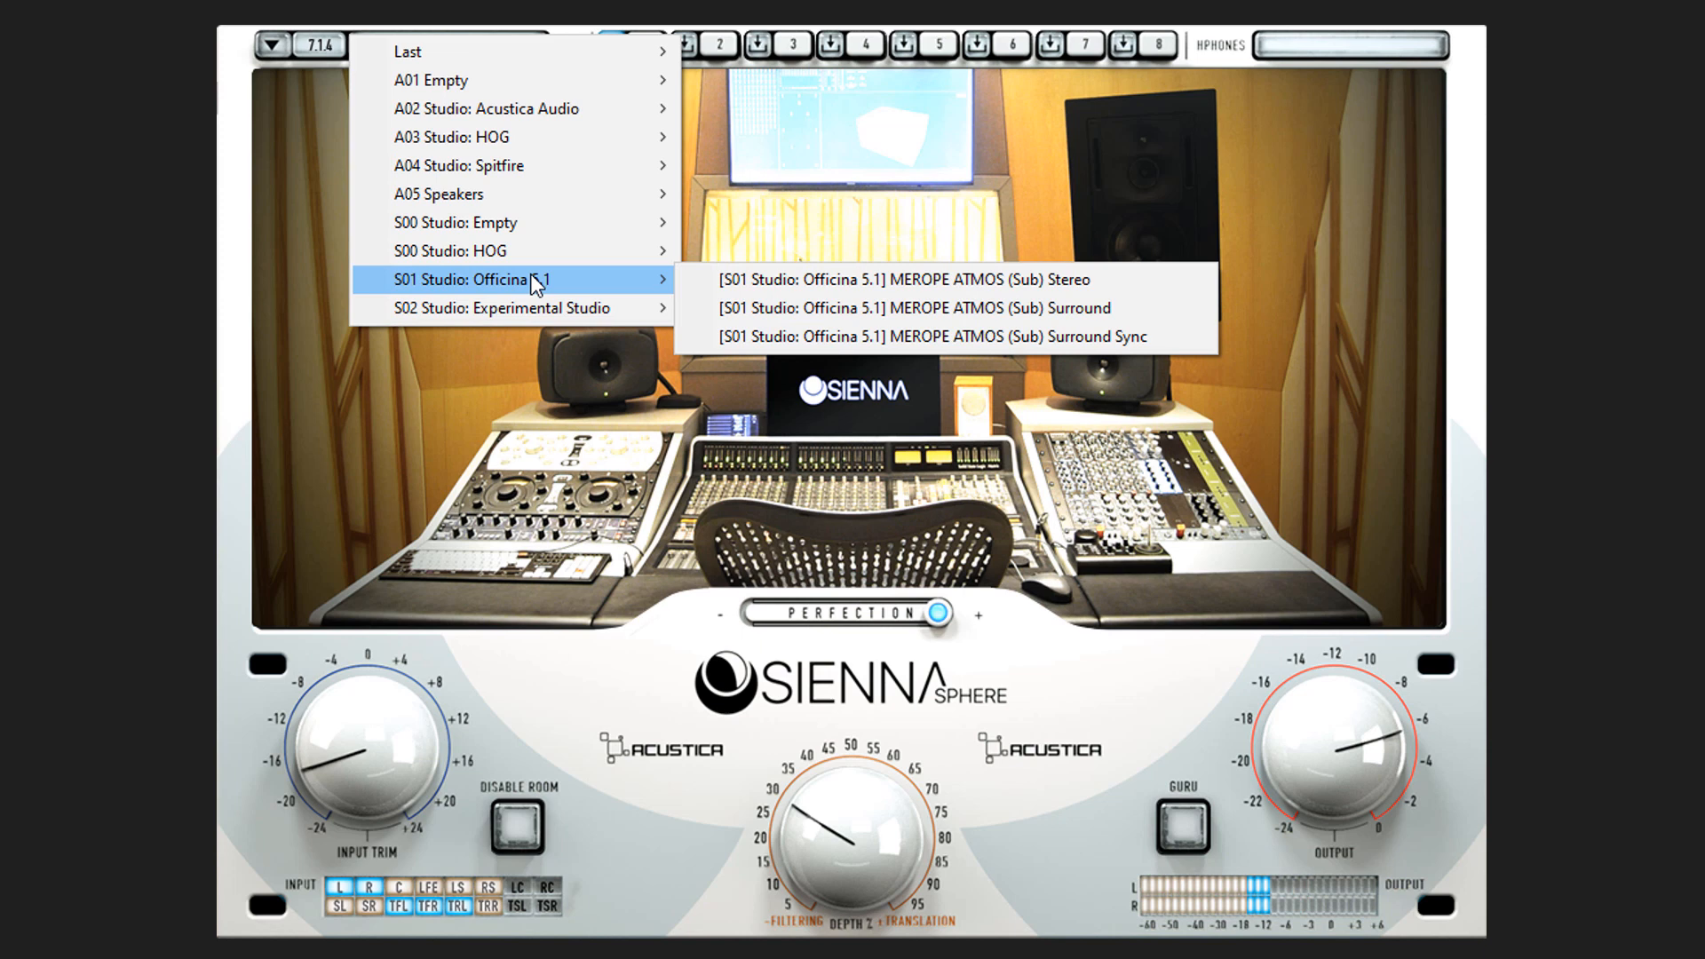
pyautogui.moveTo(526, 308)
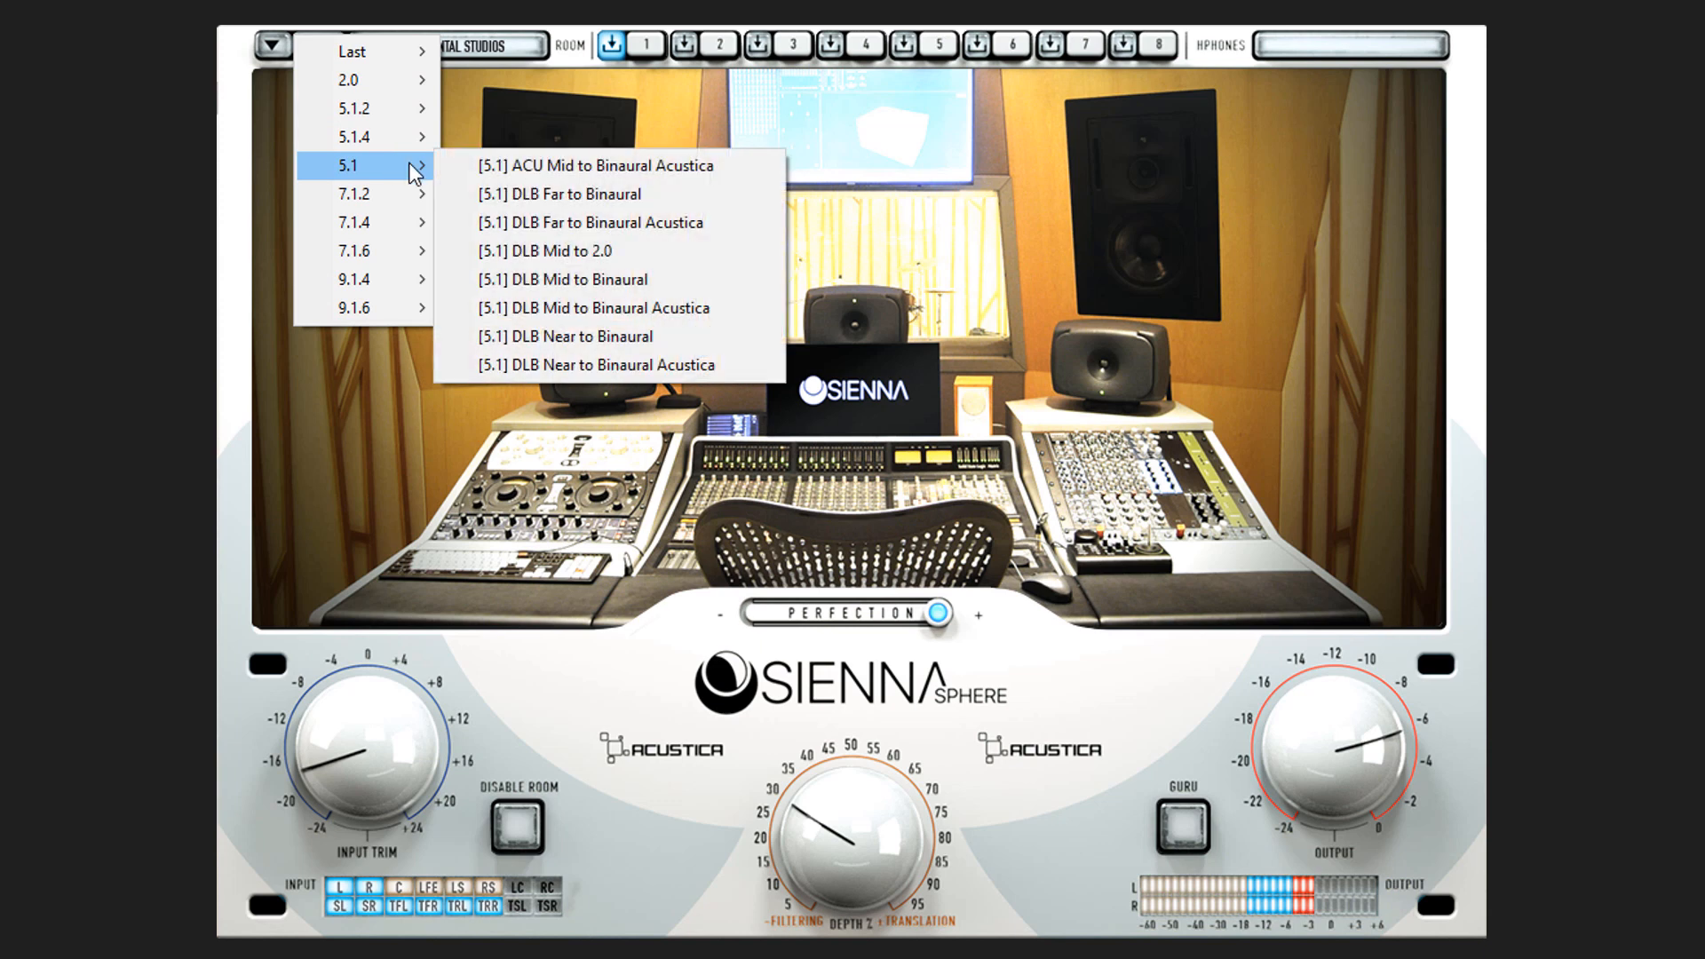
pyautogui.moveTo(369, 107)
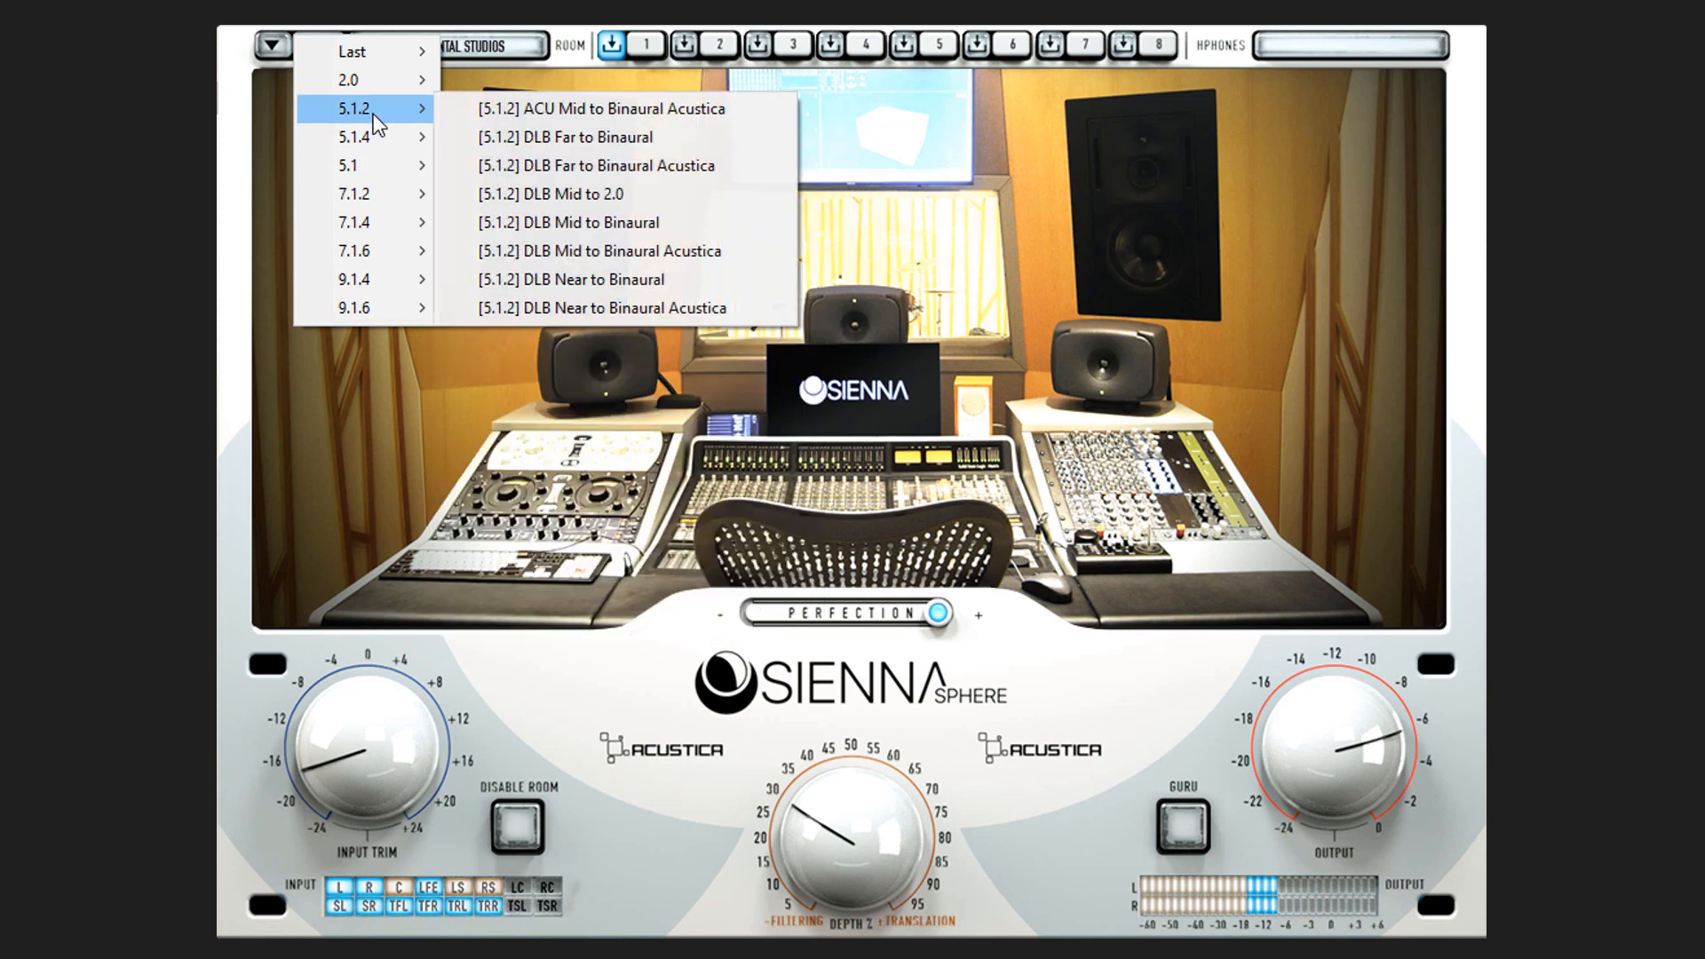
pyautogui.moveTo(367, 136)
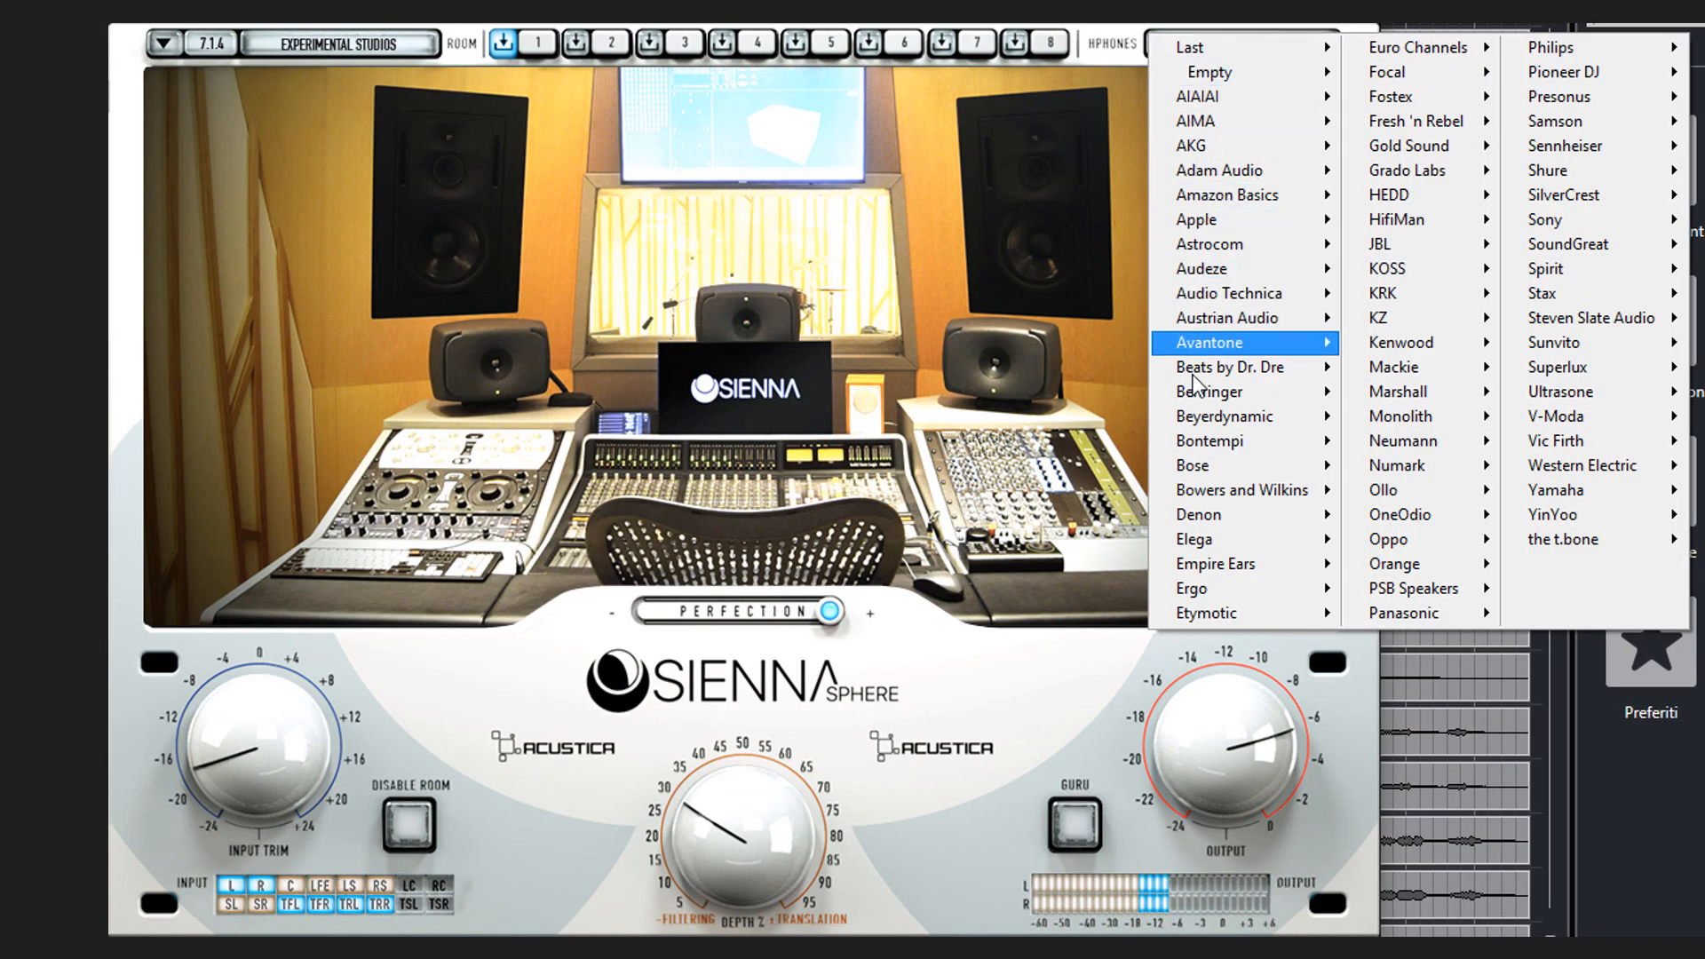
pyautogui.moveTo(1191, 588)
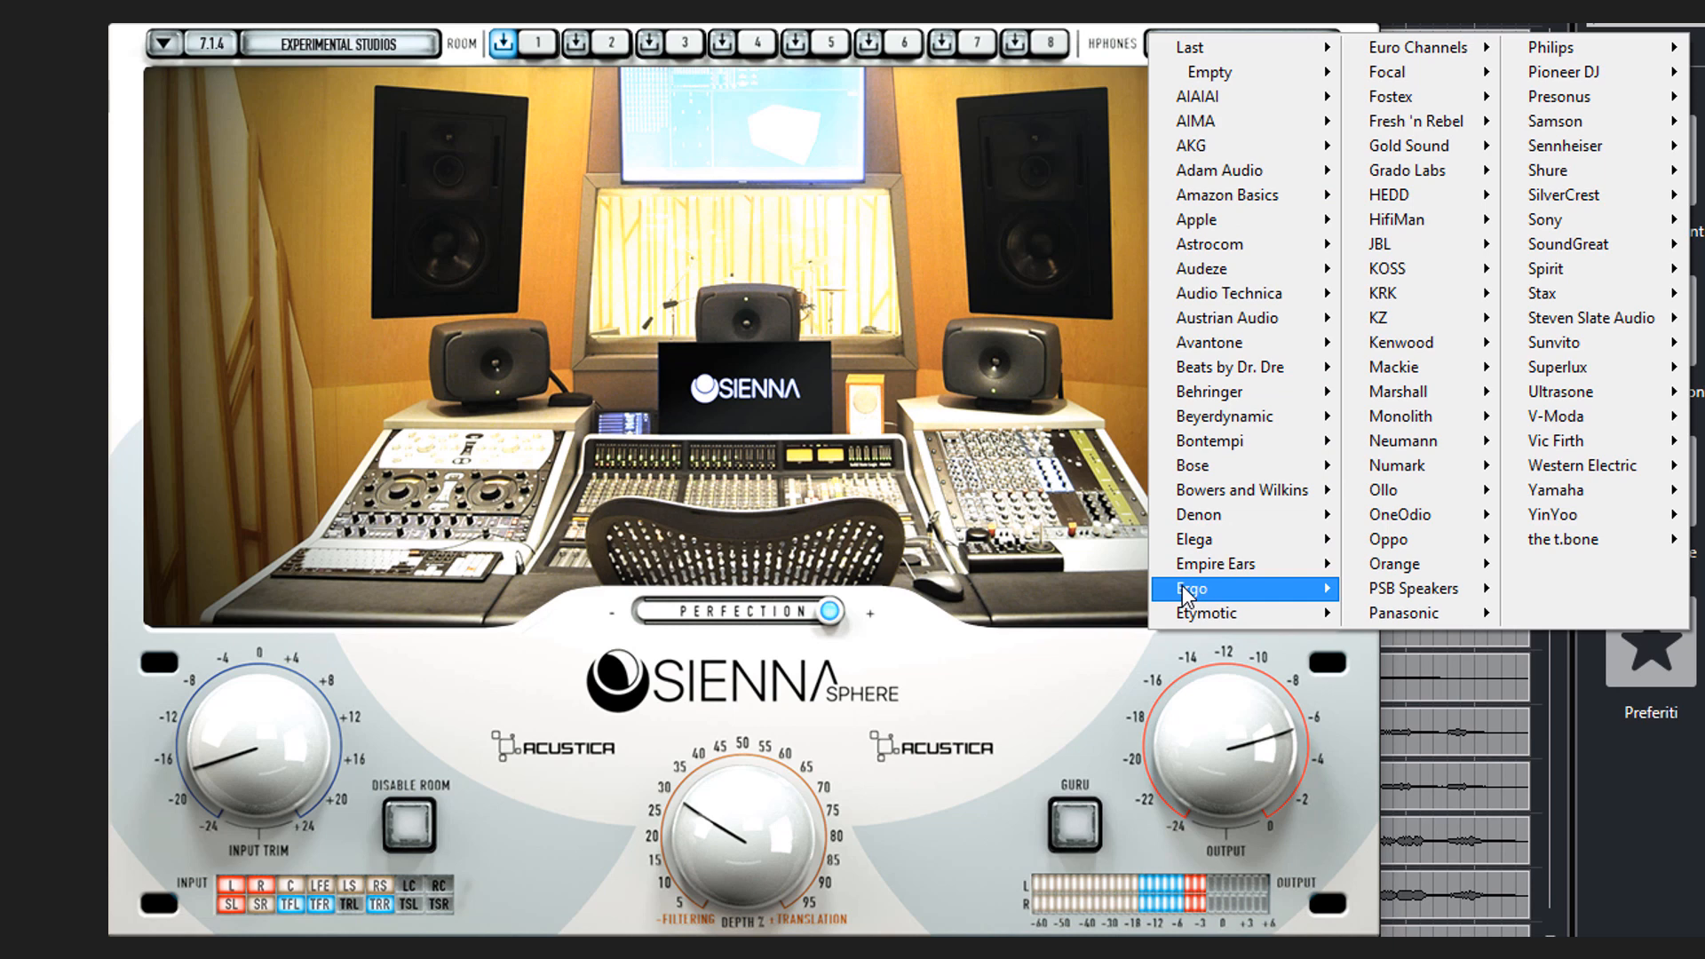
pyautogui.moveTo(1242, 490)
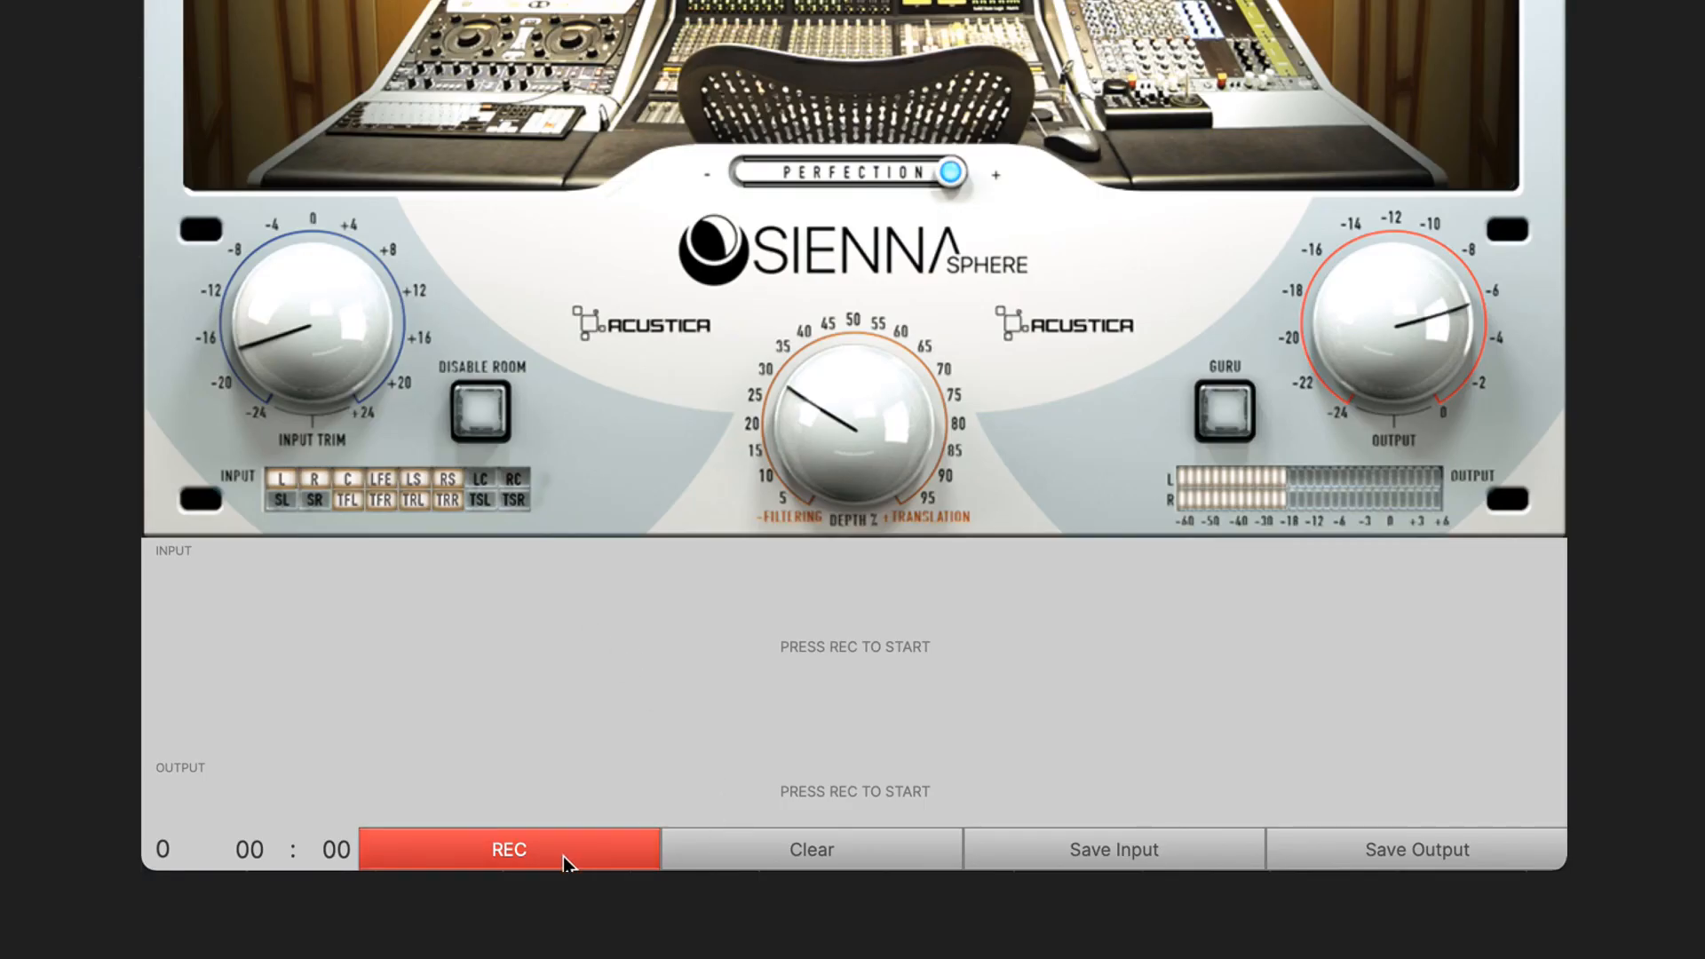
# - Record about ten seconds of processed audio and open the Save Output dialog
pyautogui.click(508, 849)
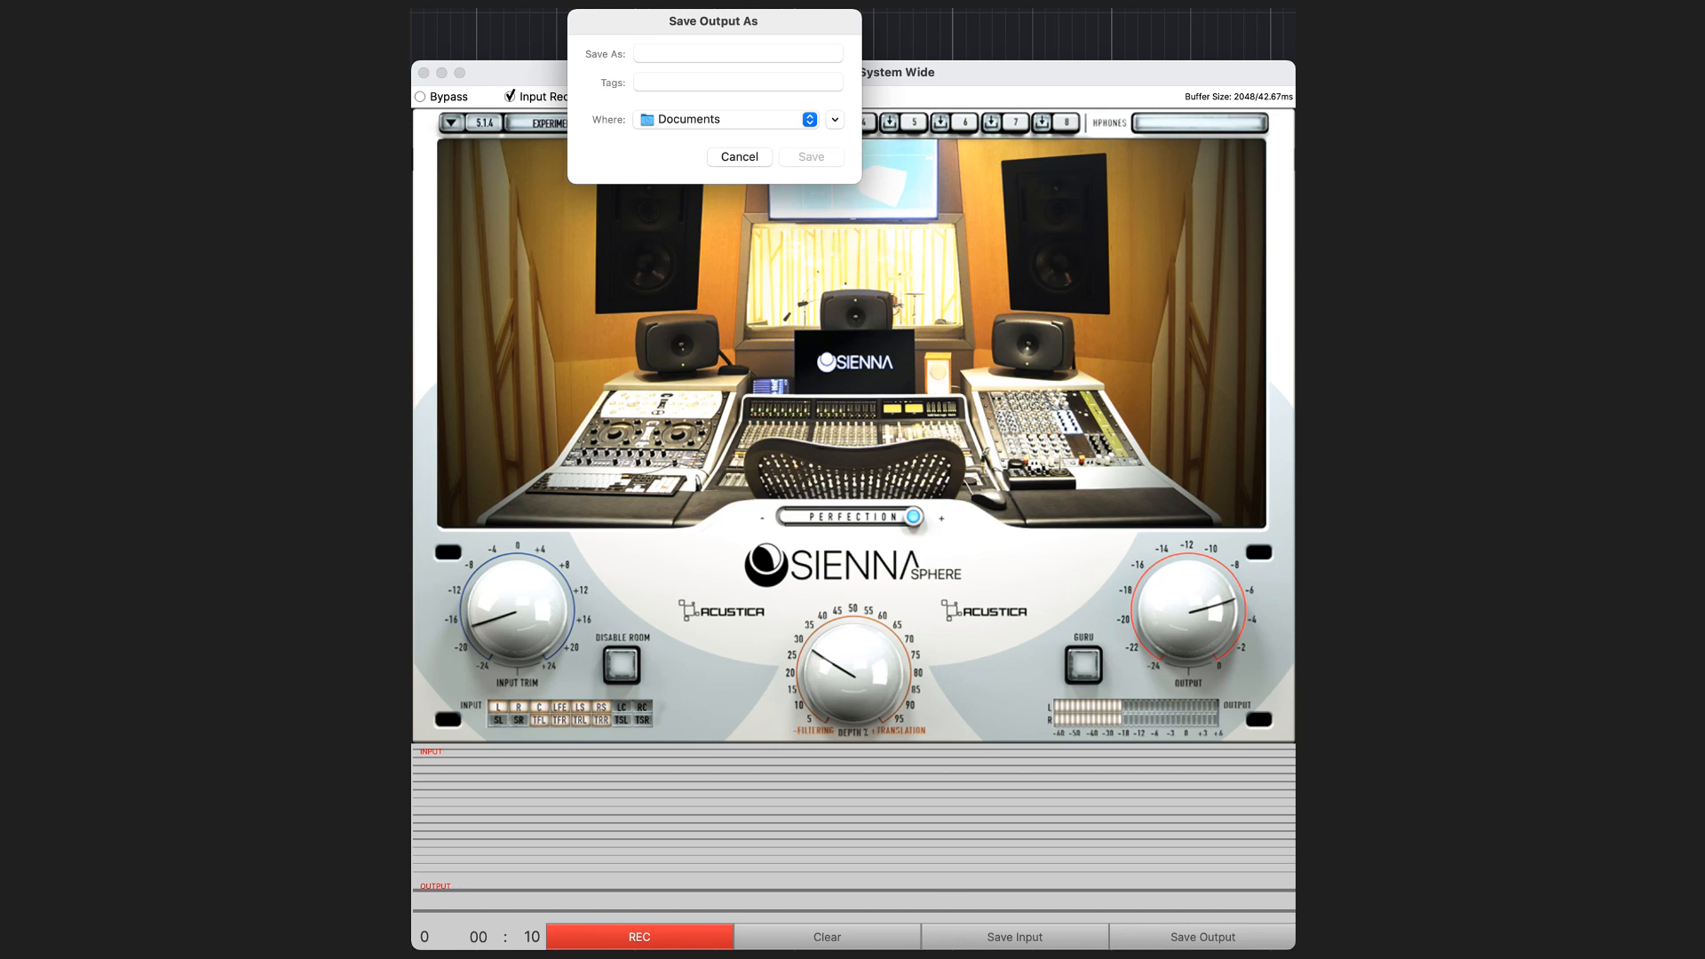
# - Save the ten-second output recording as 'test' in Documents
pyautogui.click(737, 53)
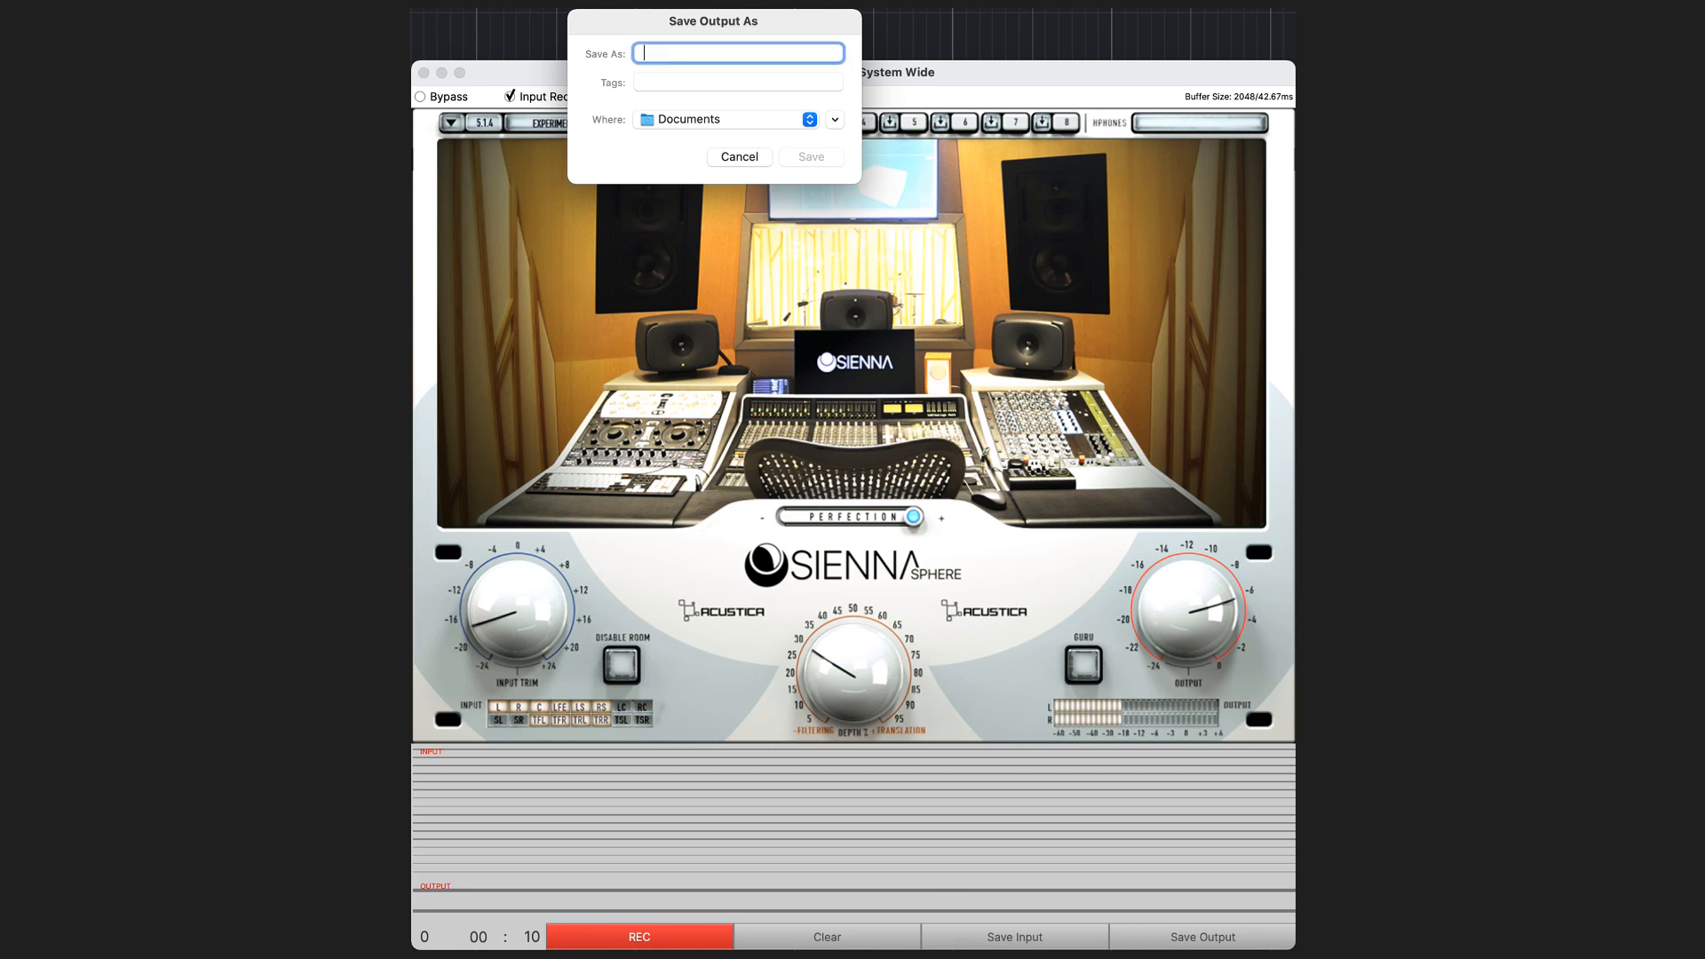
pyautogui.write('test')
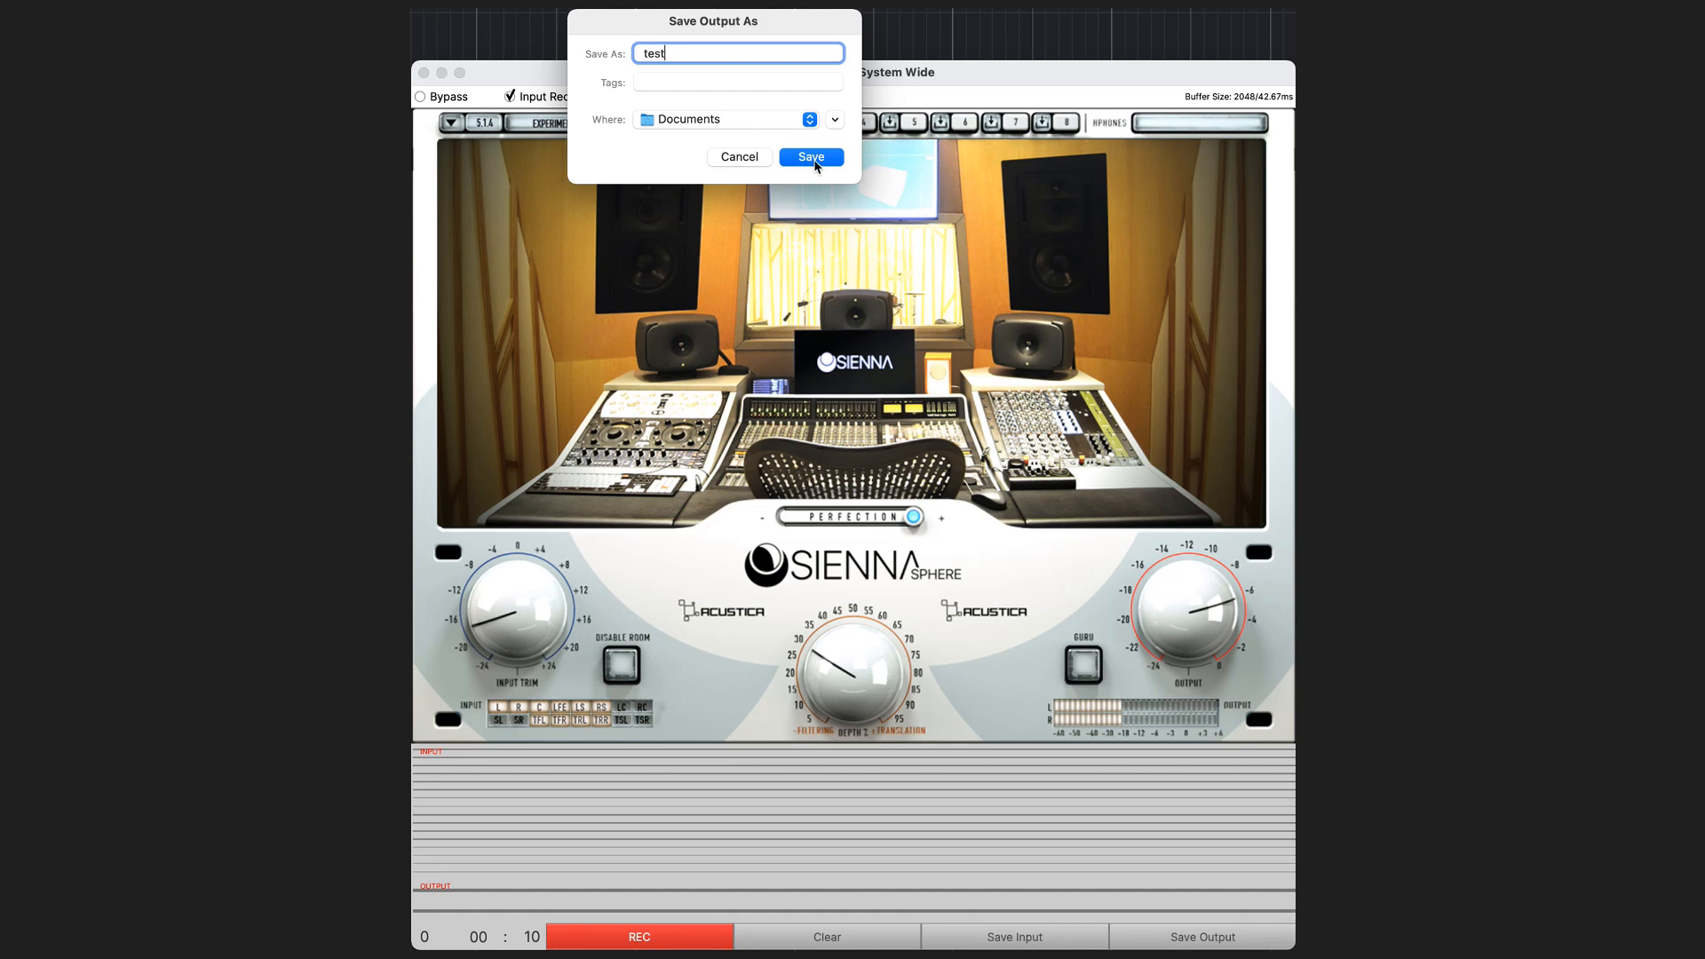
pyautogui.click(810, 156)
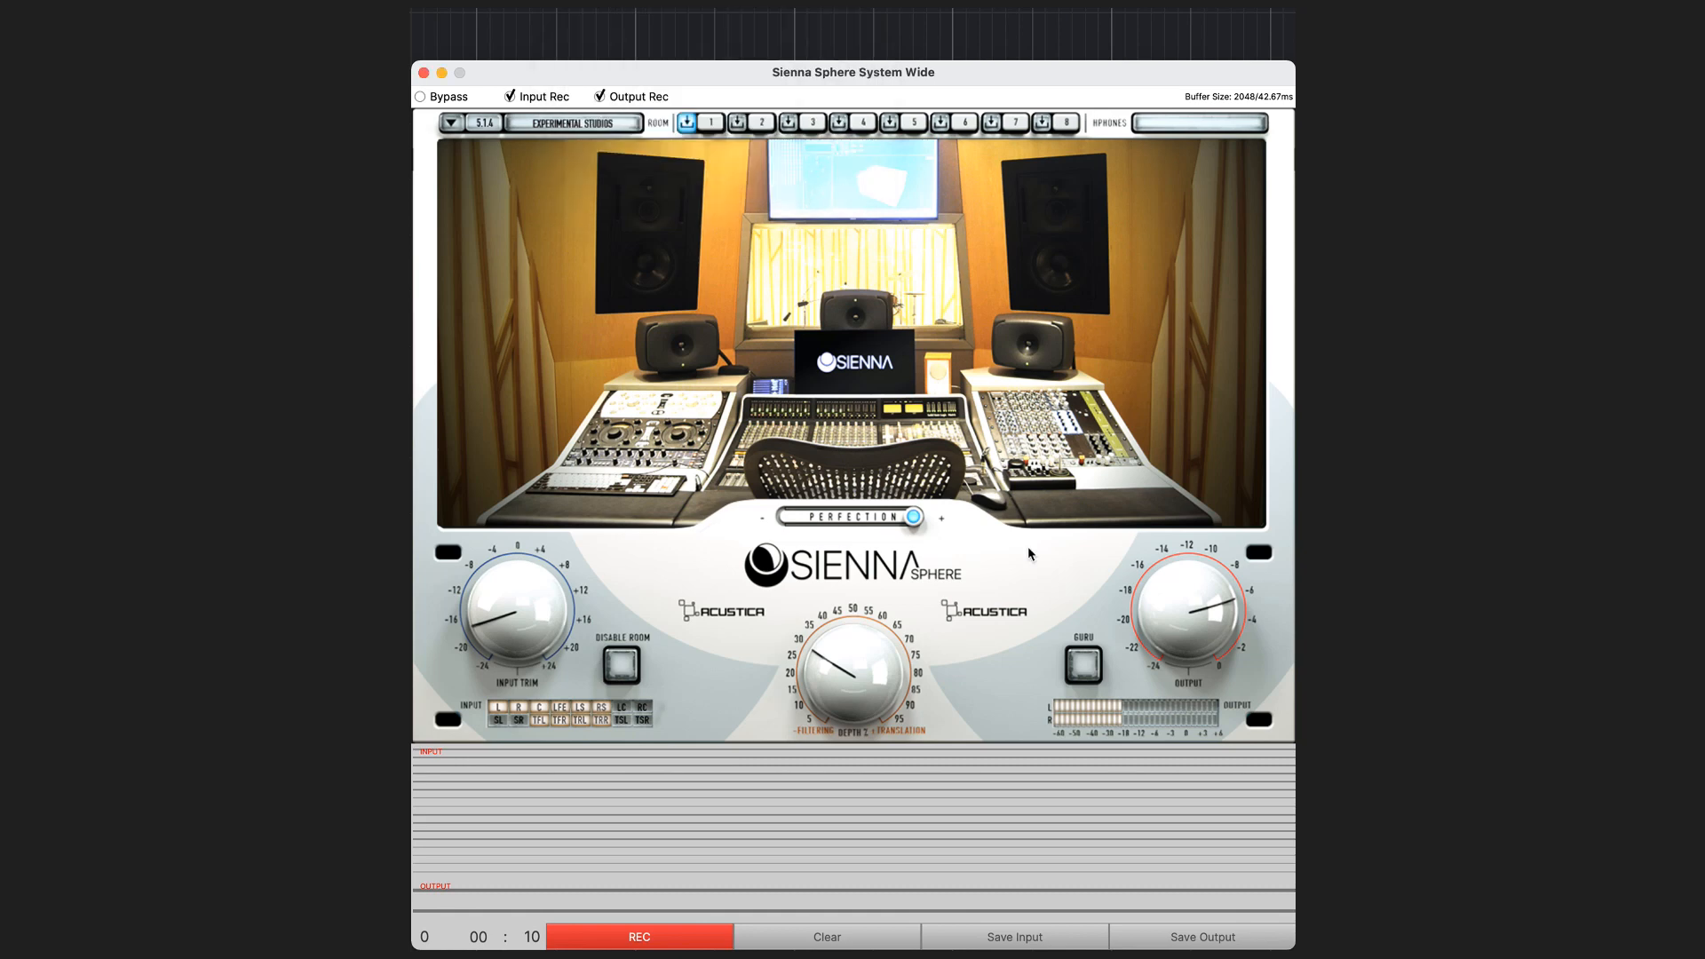